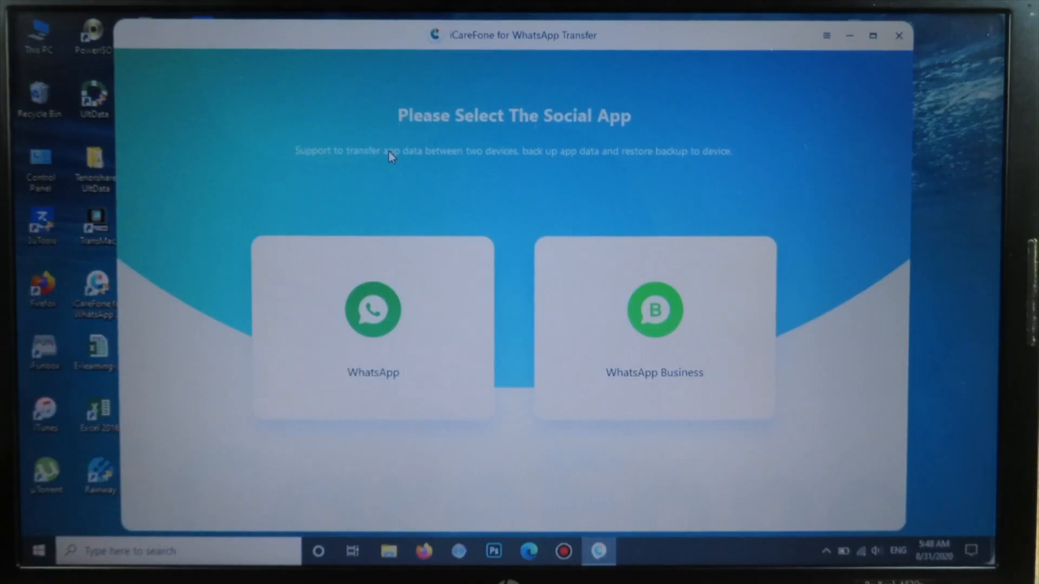
{"action": "mouse_move", "coordinate": [500, 140]}
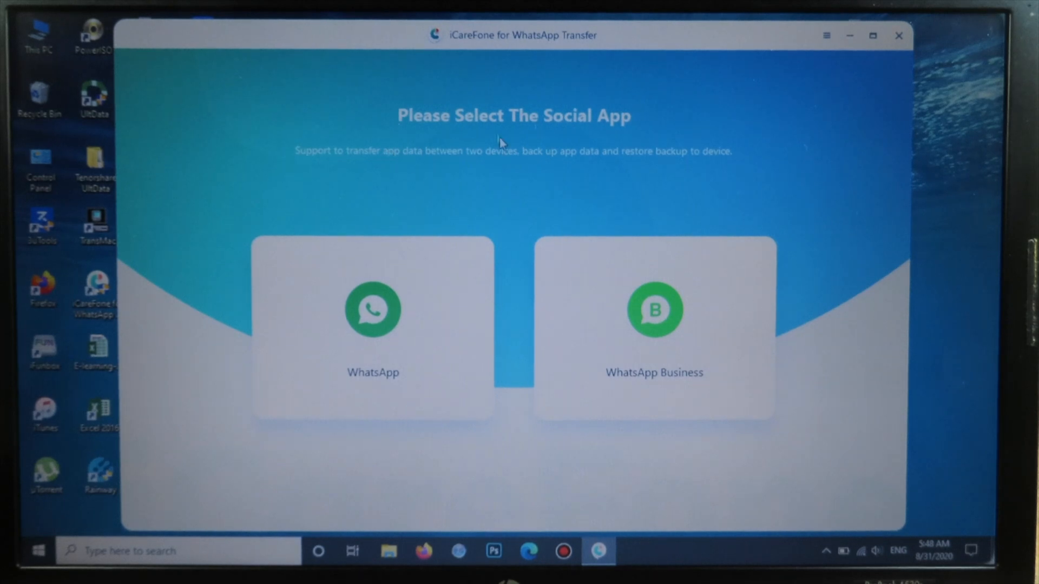
Start the WhatsApp transfer from the iPhone X to the OPPO, accepting that its data is overwritten.
{"action": "left_click", "coordinate": [372, 309]}
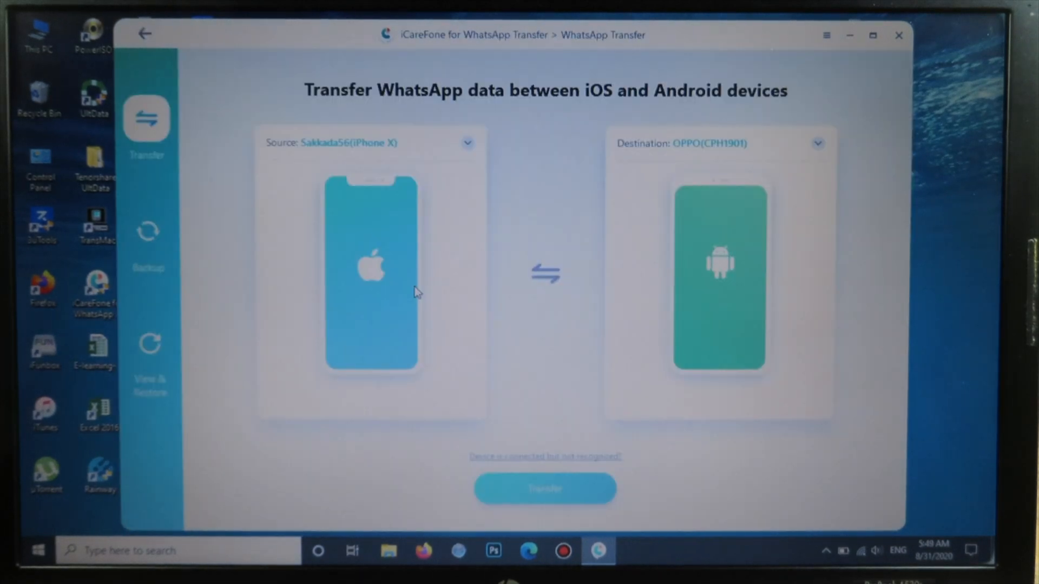
{"action": "mouse_move", "coordinate": [320, 130]}
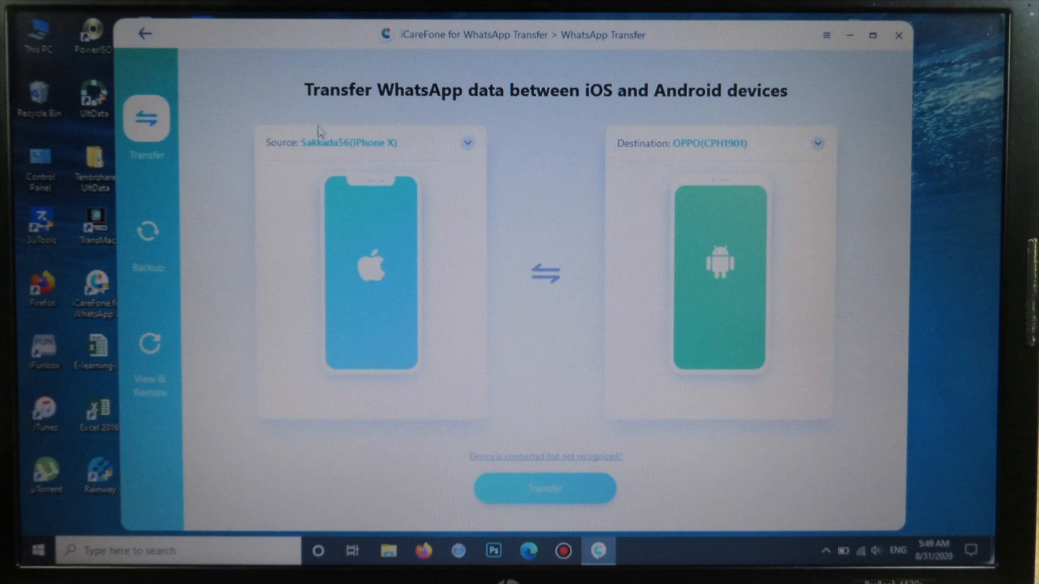
{"action": "mouse_move", "coordinate": [658, 173]}
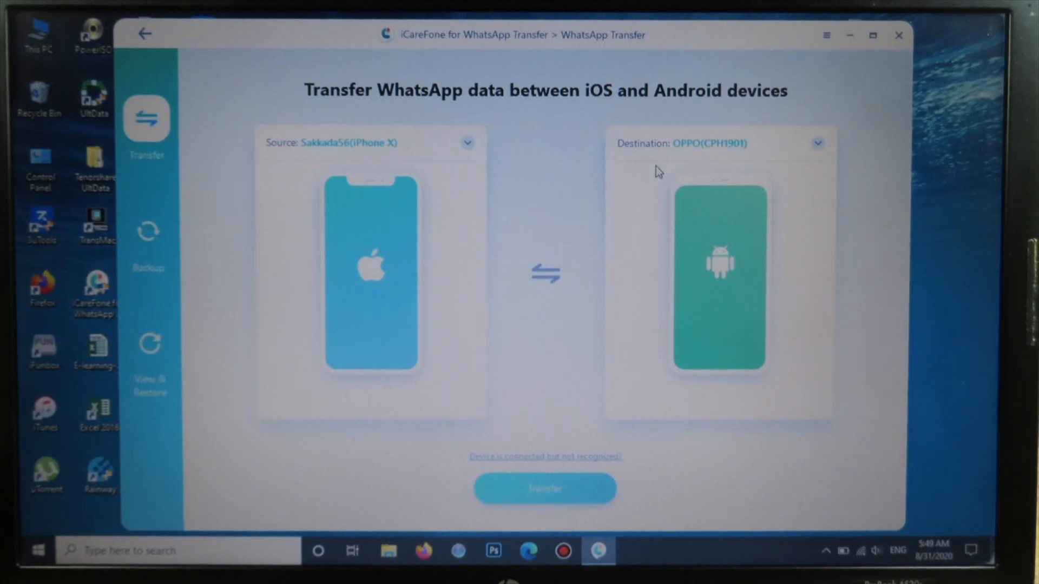
{"action": "mouse_move", "coordinate": [420, 200]}
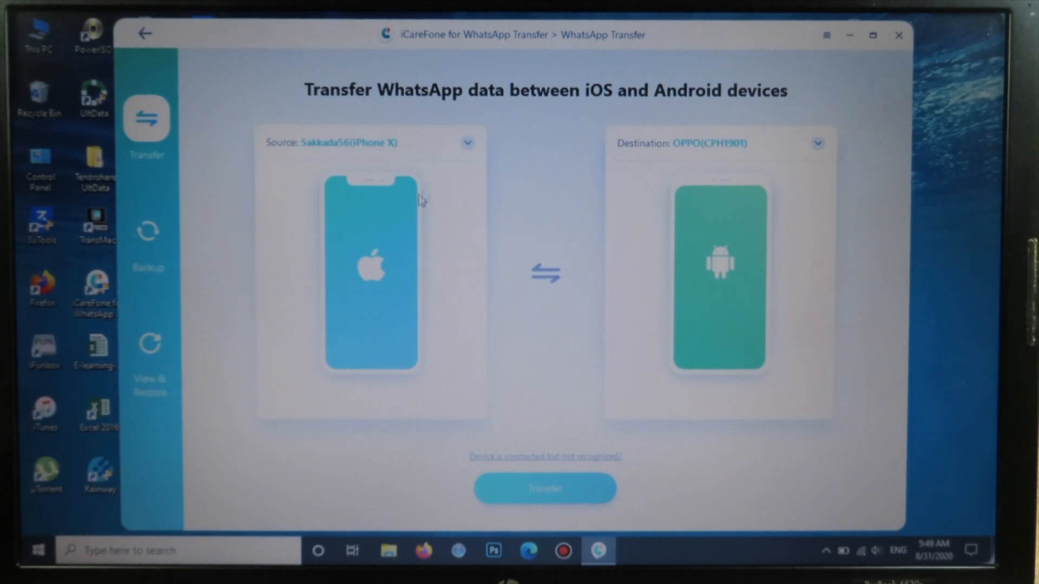
{"action": "mouse_move", "coordinate": [732, 220]}
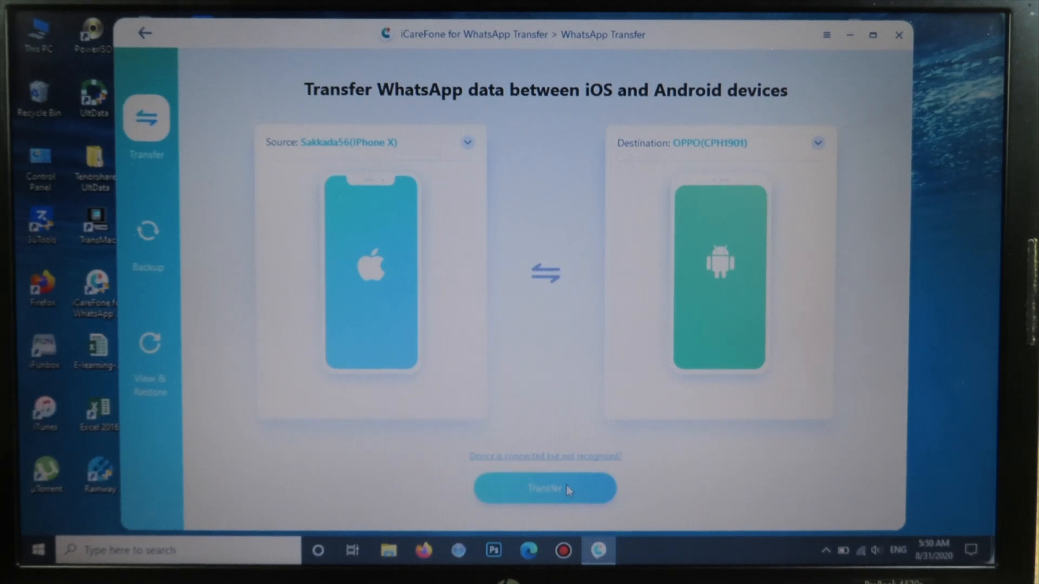
{"action": "left_click", "coordinate": [544, 488]}
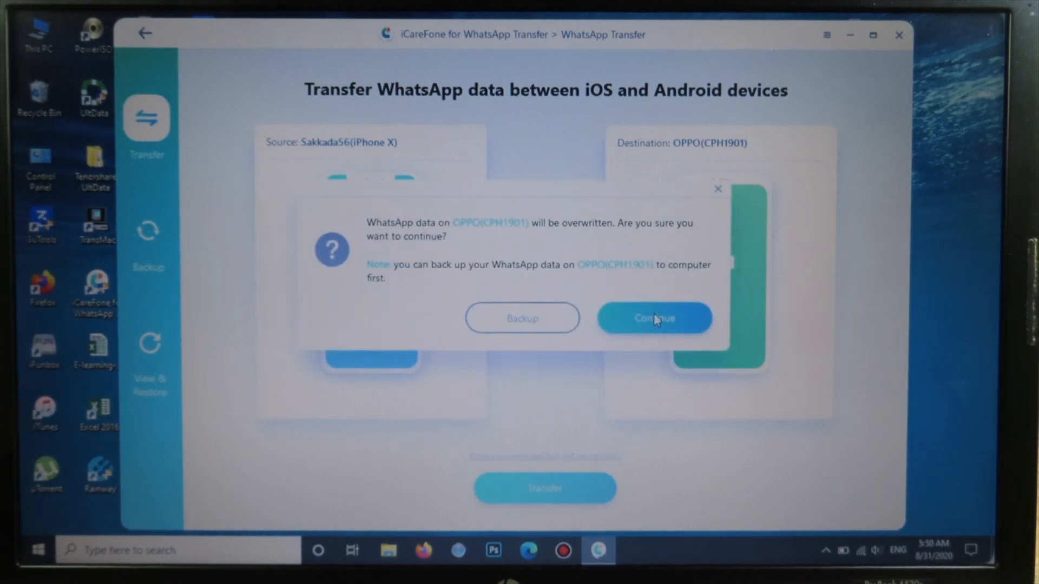
{"action": "left_click", "coordinate": [653, 318]}
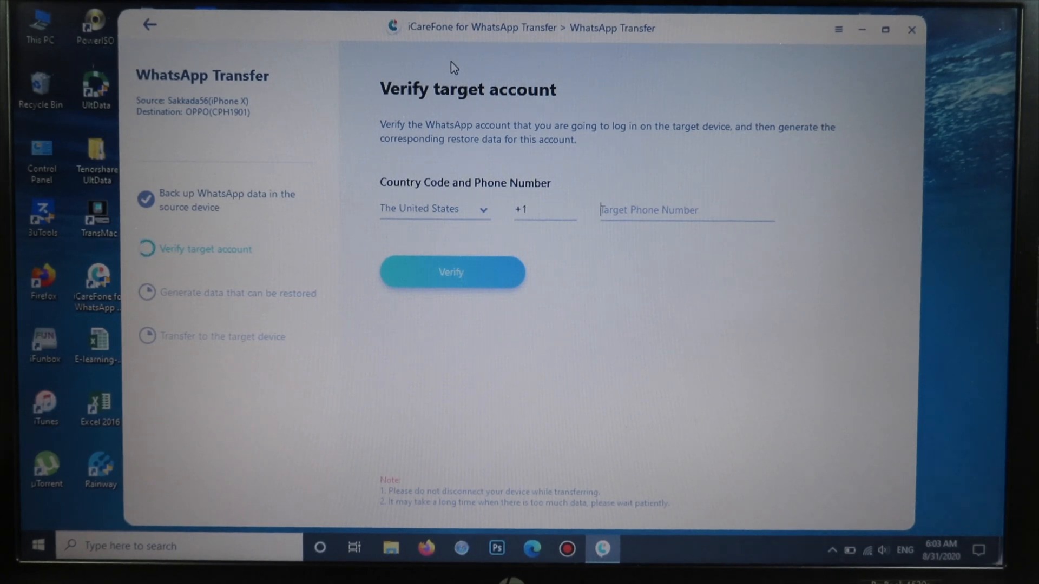
{"action": "mouse_move", "coordinate": [470, 217]}
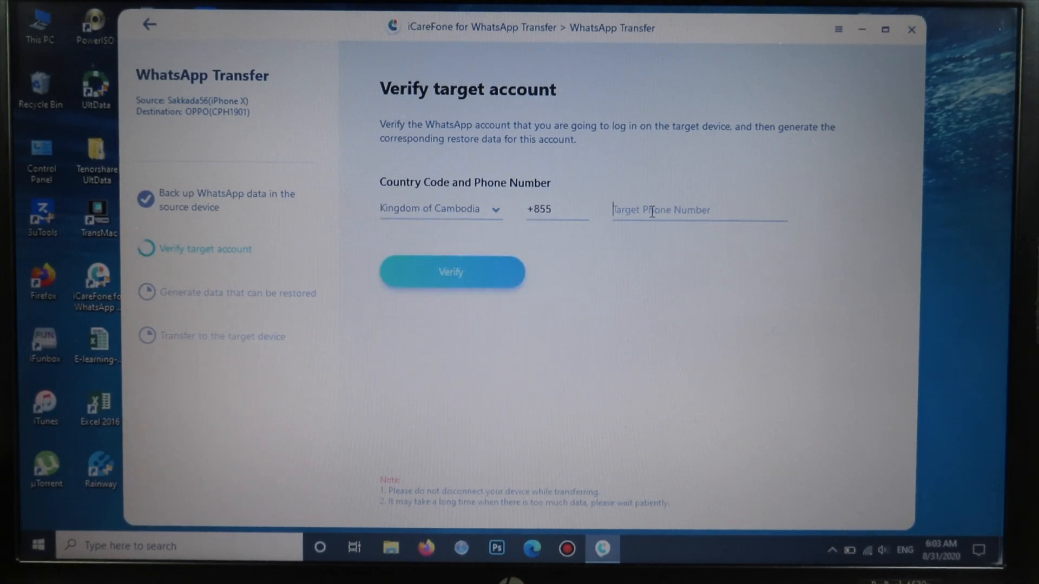
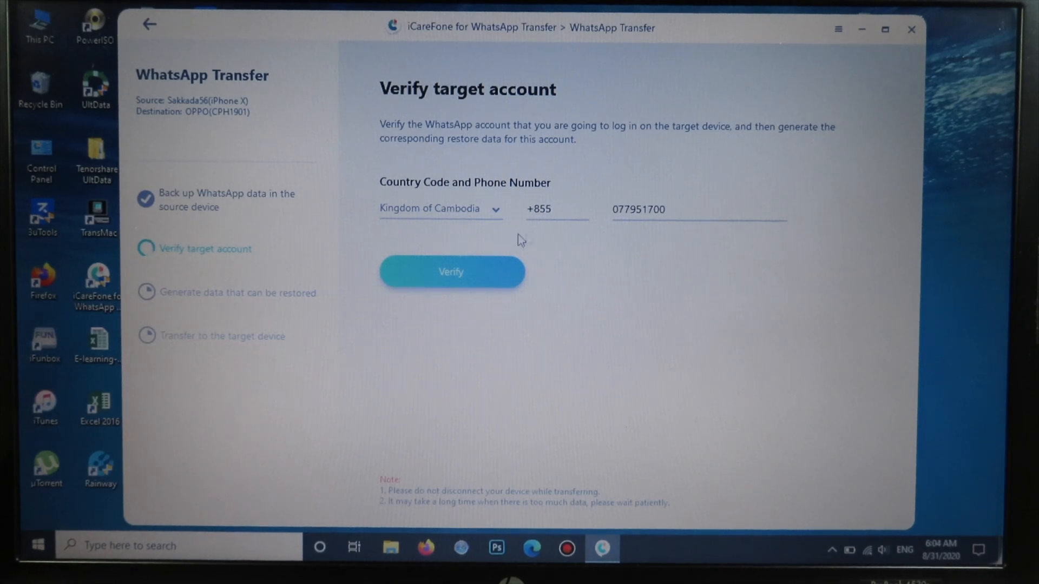
{"action": "left_click", "coordinate": [451, 272]}
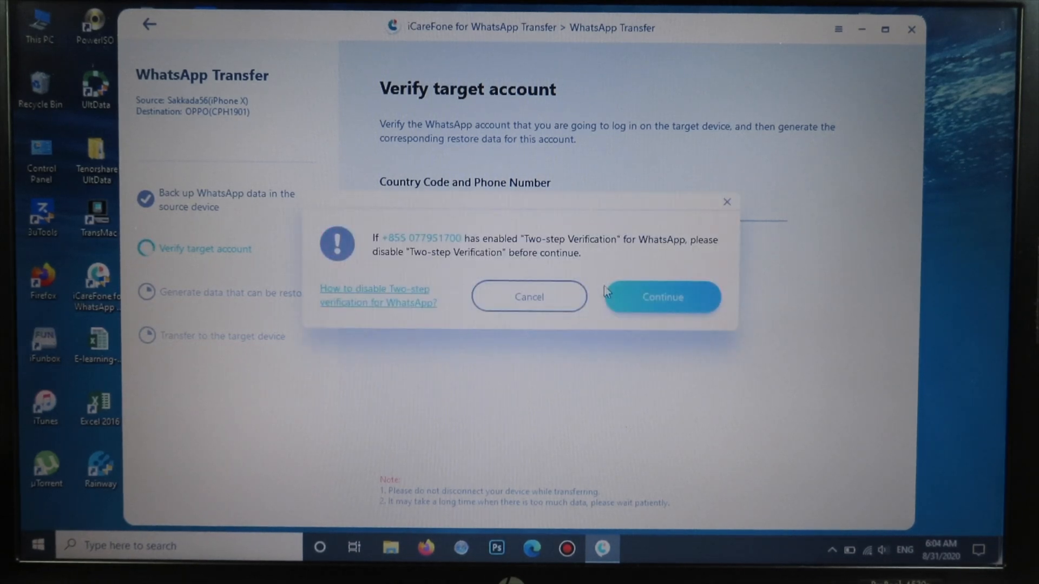
{"action": "left_click", "coordinate": [660, 296]}
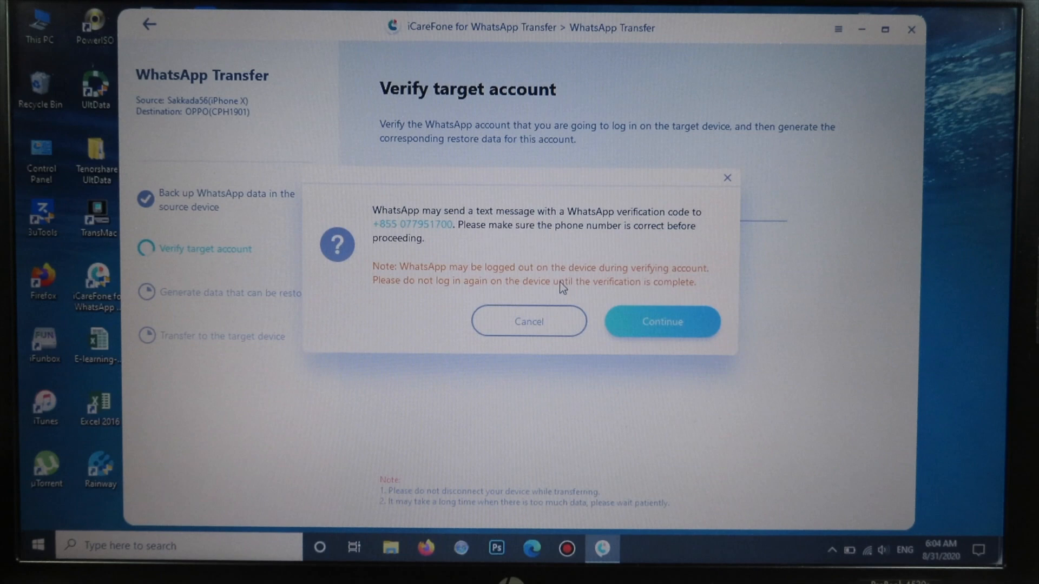
{"action": "left_click", "coordinate": [661, 322]}
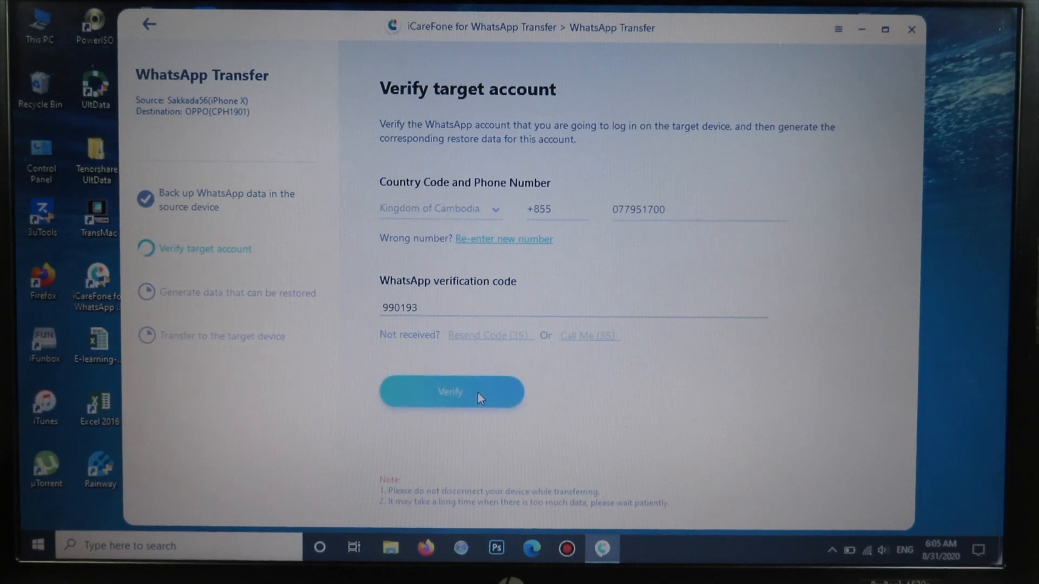
{"action": "left_click", "coordinate": [450, 392]}
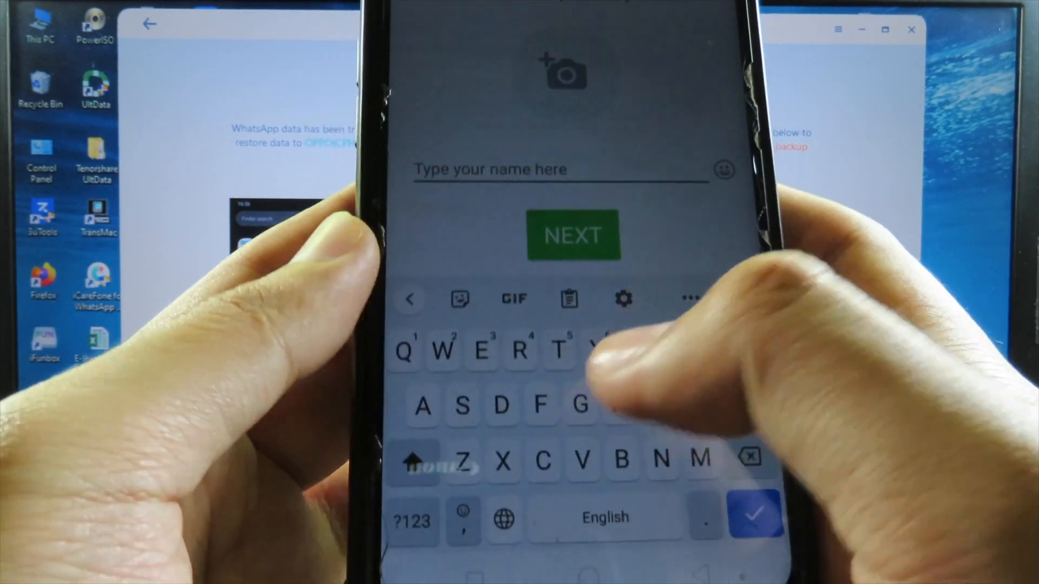
Continue past the WhatsApp profile name step to the Google Drive backup settings.
{"action": "left_click", "coordinate": [573, 234]}
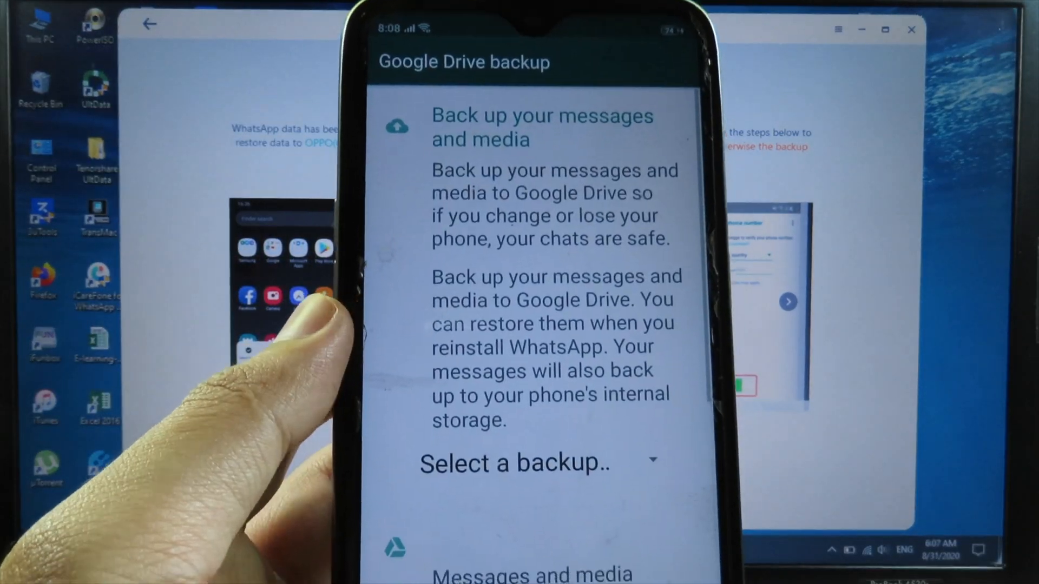